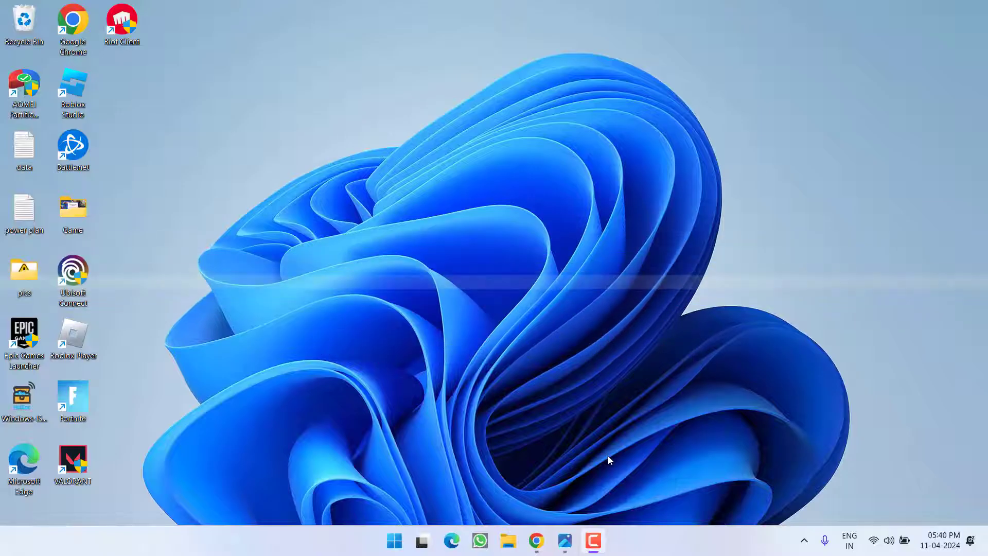
mouse_move(536, 274)
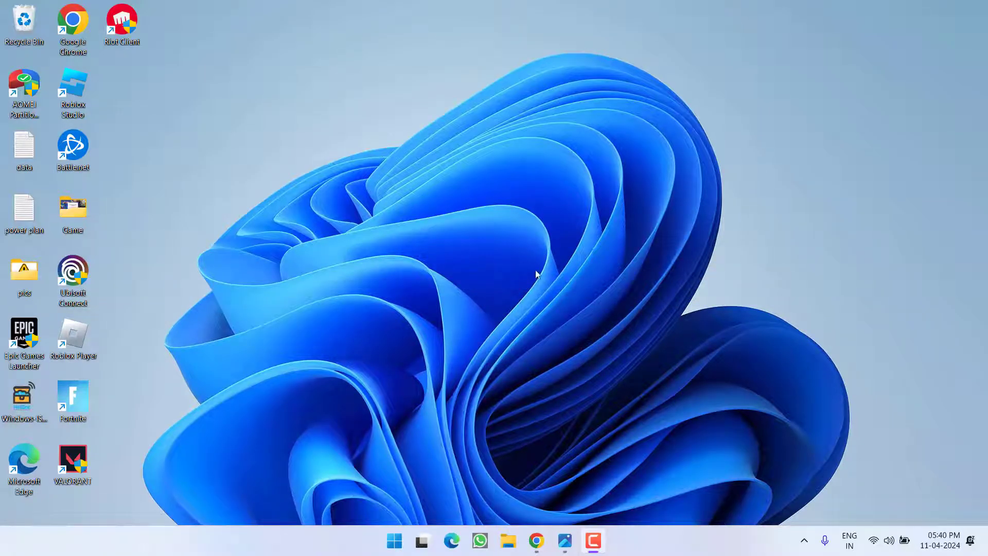
mouse_move(605, 454)
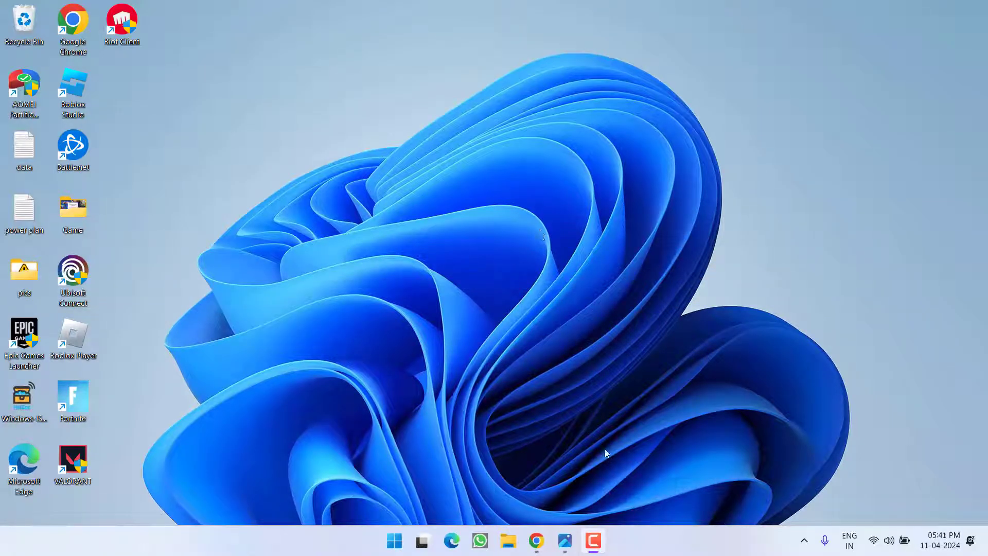
mouse_move(585, 152)
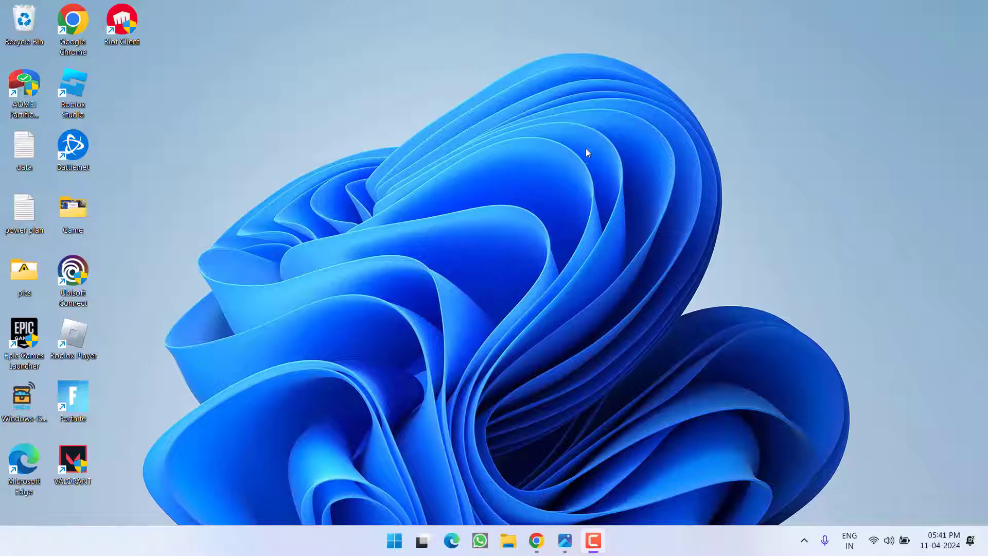
mouse_move(546, 334)
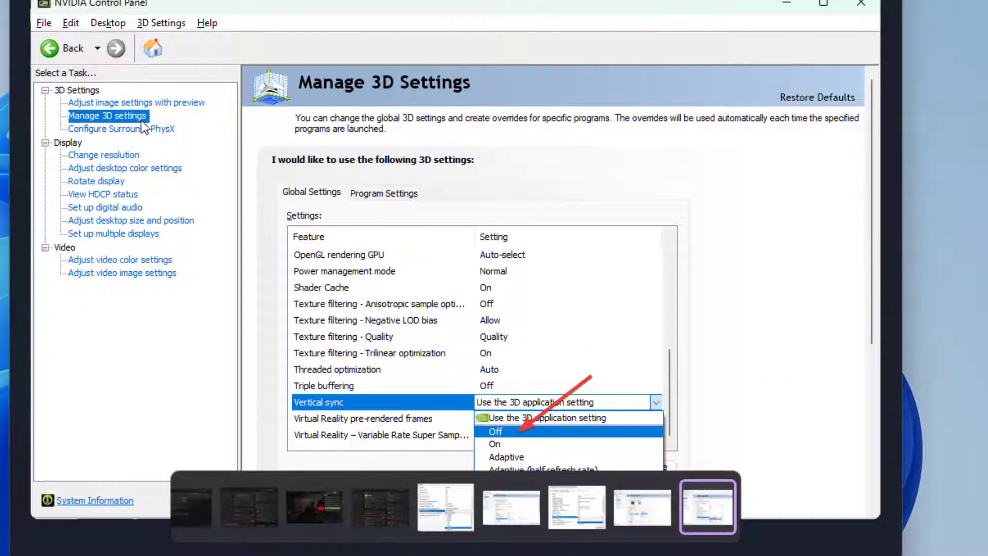
mouse_move(428, 369)
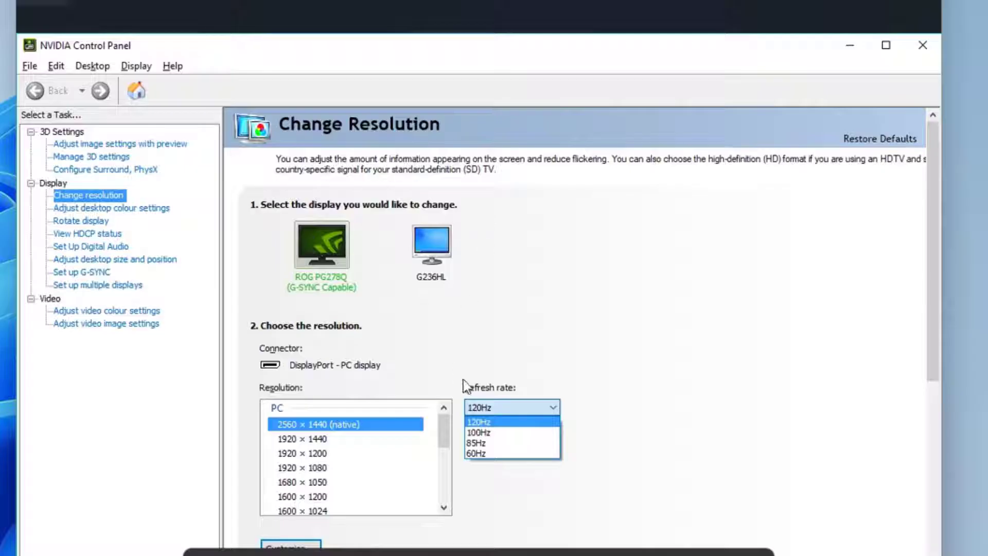
mouse_move(502, 410)
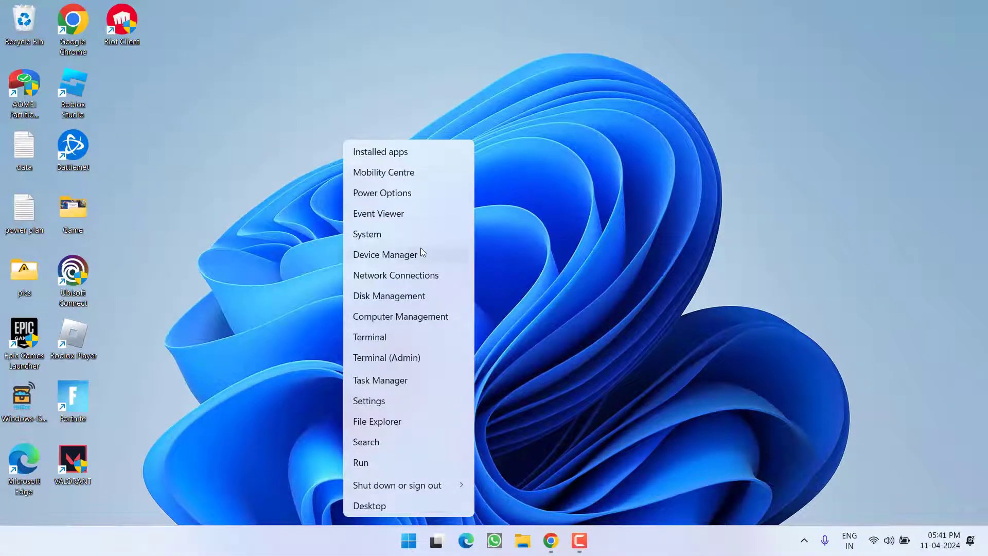
Launch Device Manager from the Win+X quick link menu.
left_click(385, 254)
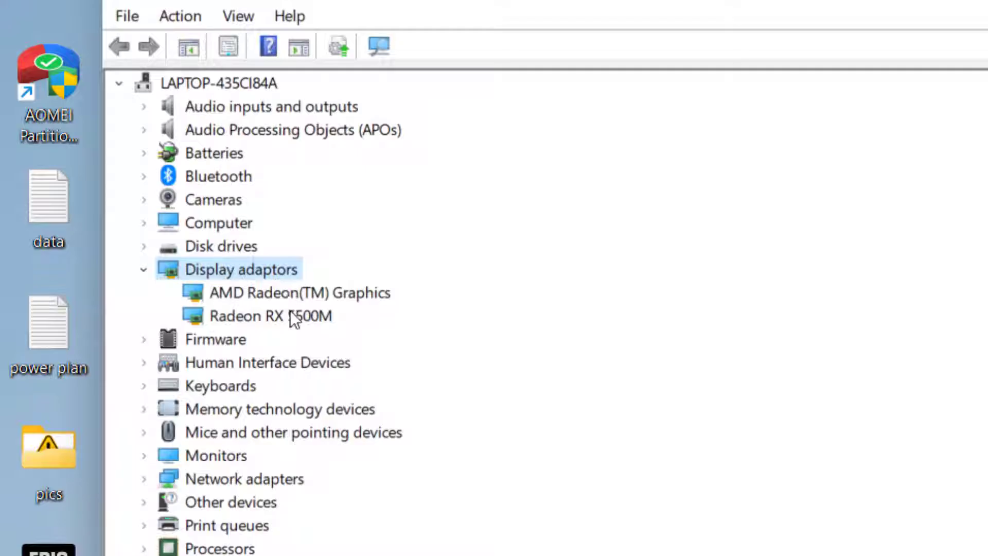
Review the context menu actions for AMD Radeon(TM) Graphics and Radeon RX 5500M without changing anything.
right_click(299, 291)
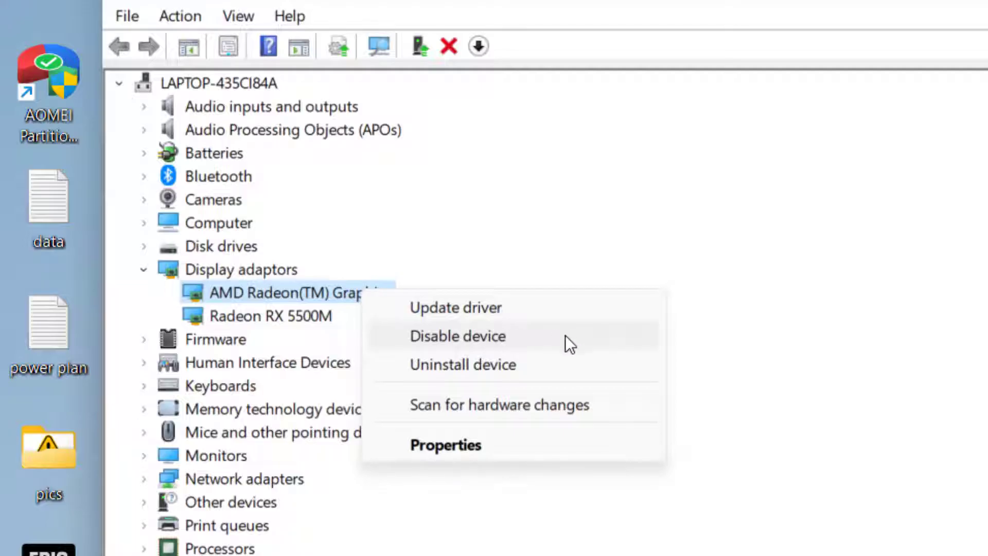
right_click(270, 315)
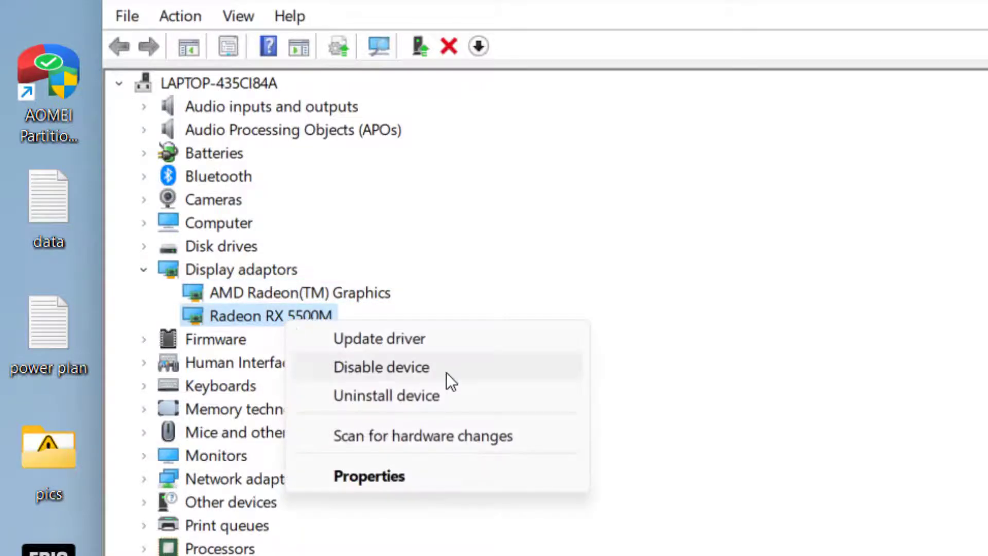
left_click(299, 292)
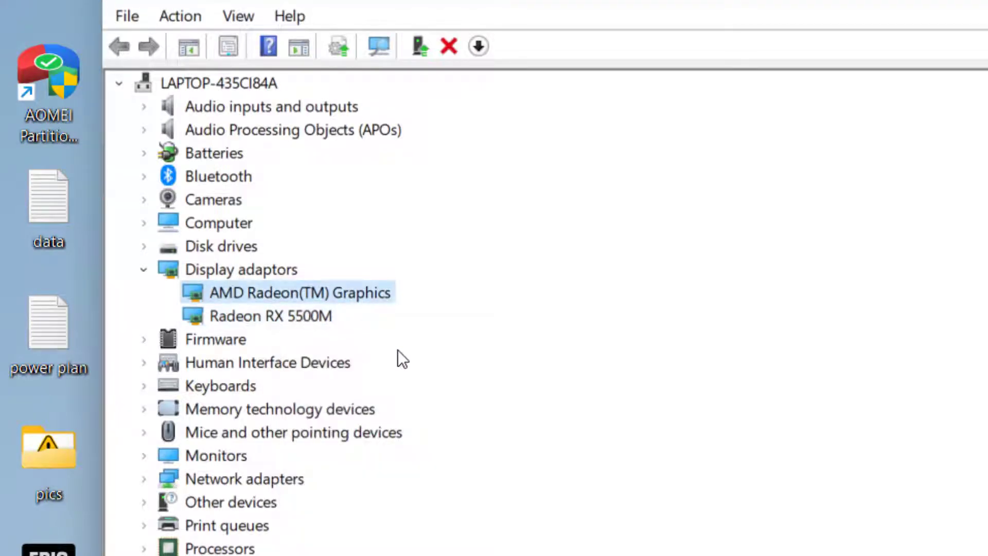
mouse_move(375, 355)
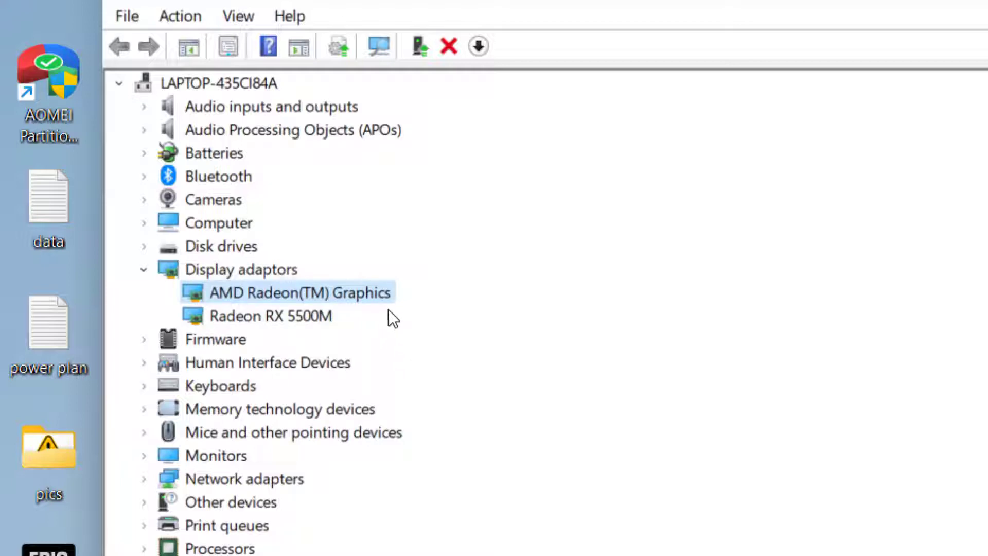
mouse_move(362, 324)
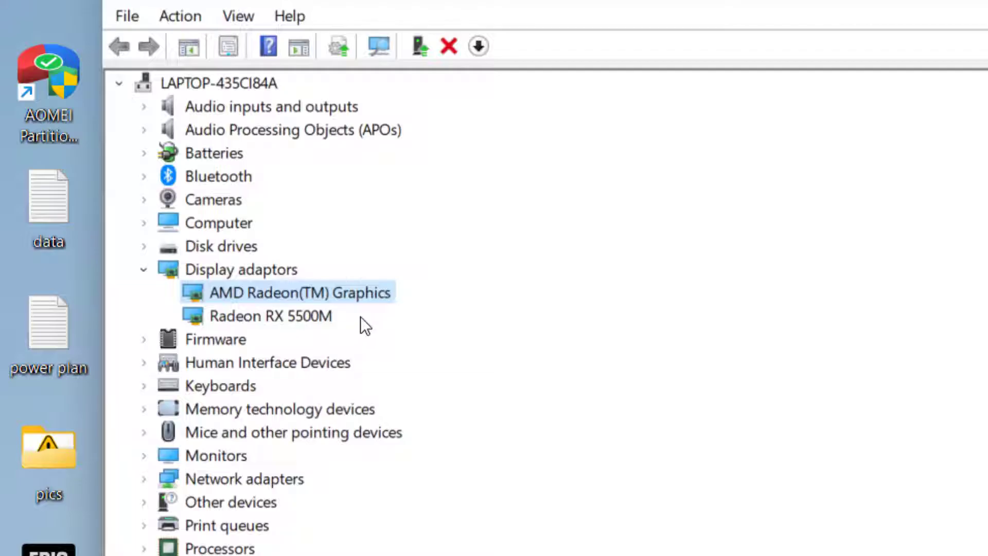
right_click(300, 292)
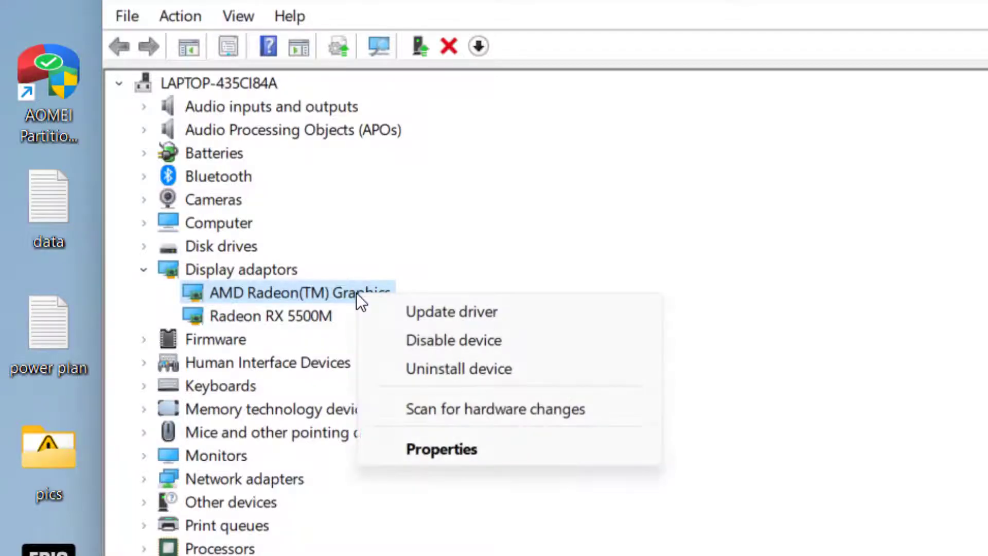
mouse_move(526, 348)
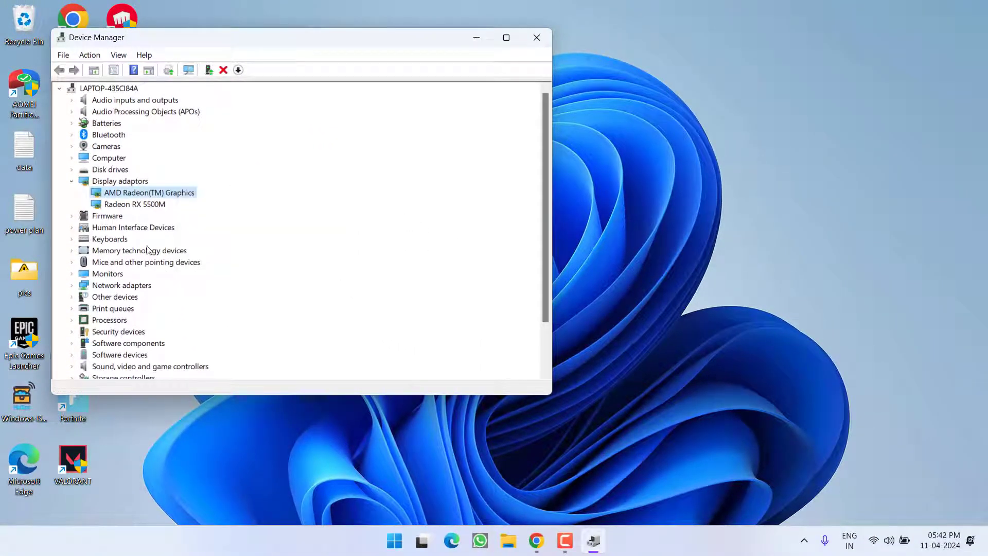
mouse_move(172, 204)
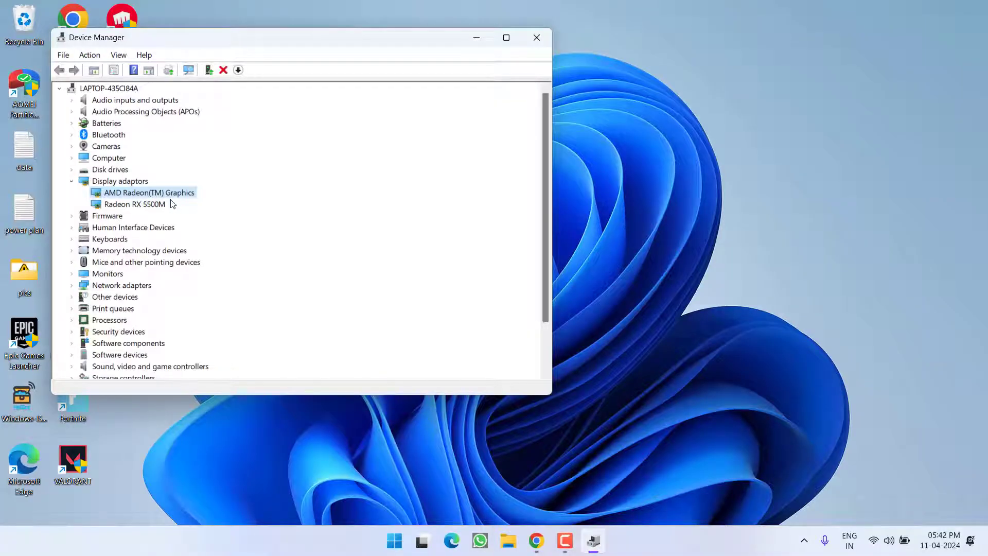
Leave Device Manager and move on to Windows Settings.
left_click(536, 37)
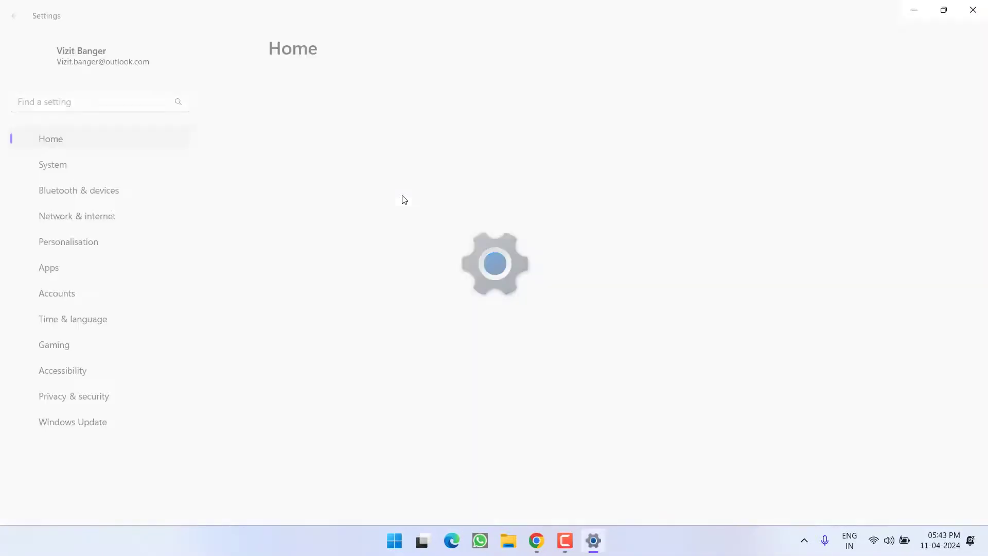
Navigate through System toward the Advanced display page for the internal display.
left_click(53, 164)
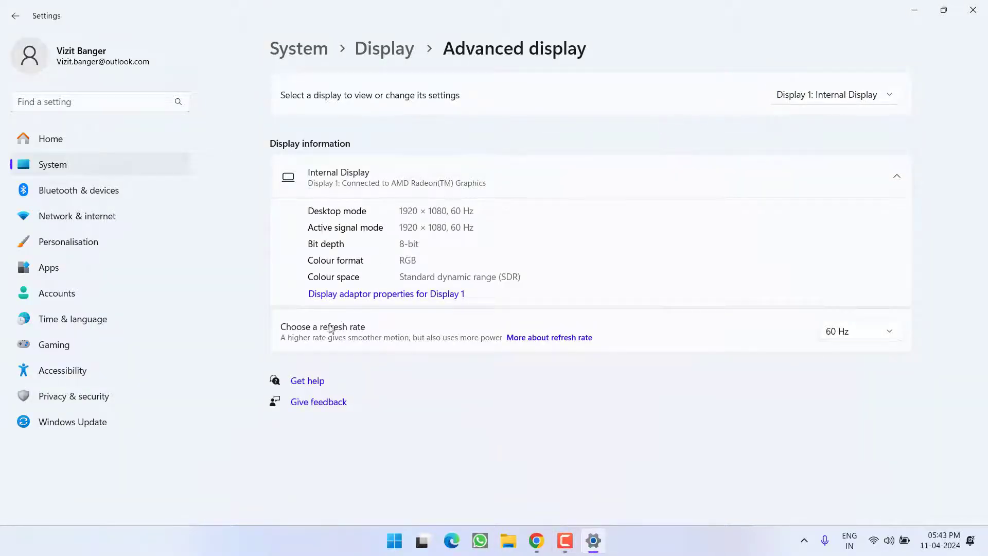
left_click(857, 331)
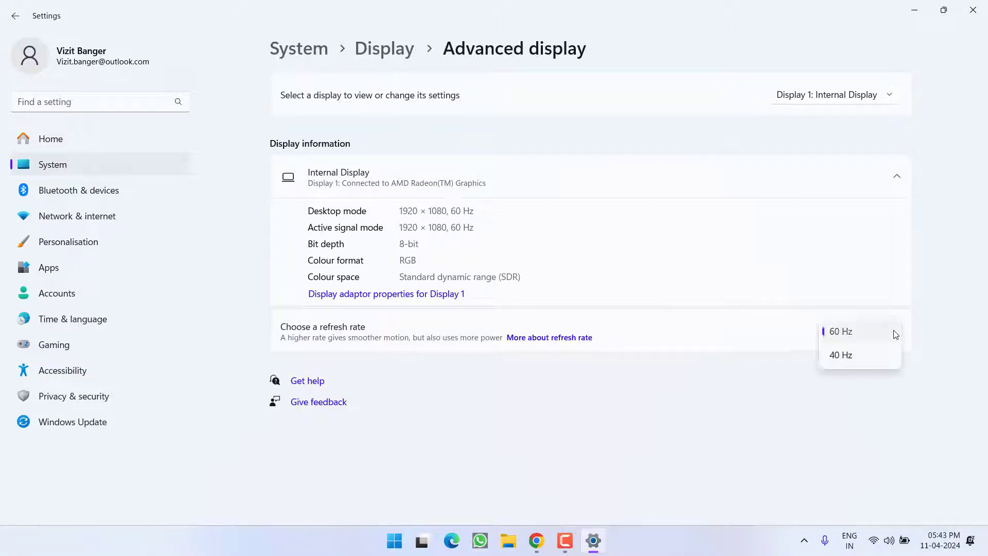
left_click(840, 330)
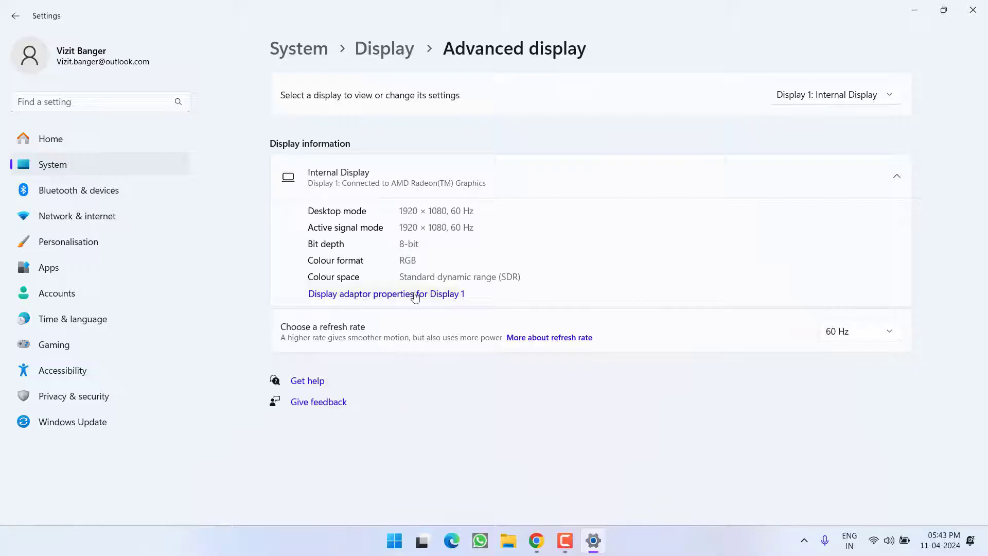
Show Display adaptor properties for Display 1 with AMD Radeon(TM) Graphics chip and memory details.
left_click(385, 293)
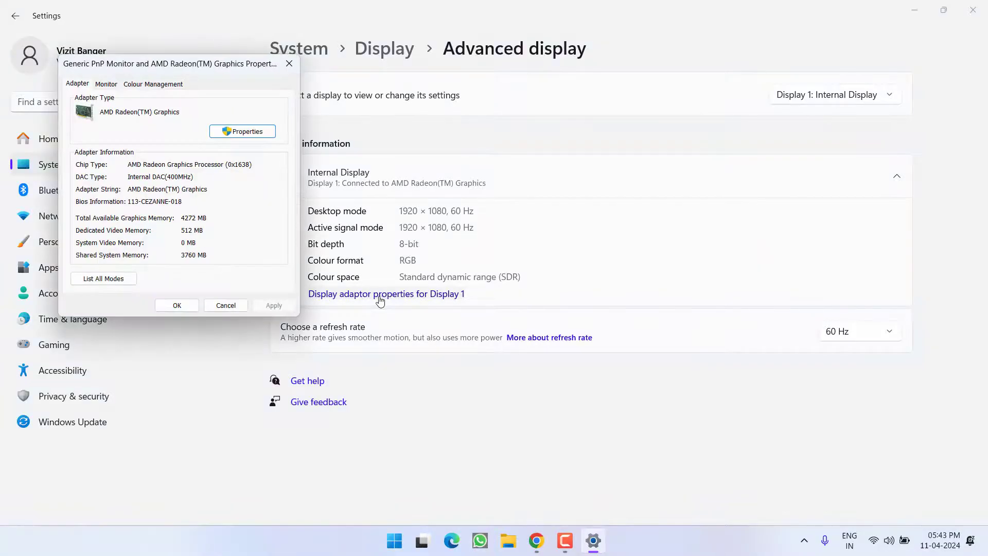
left_click(103, 278)
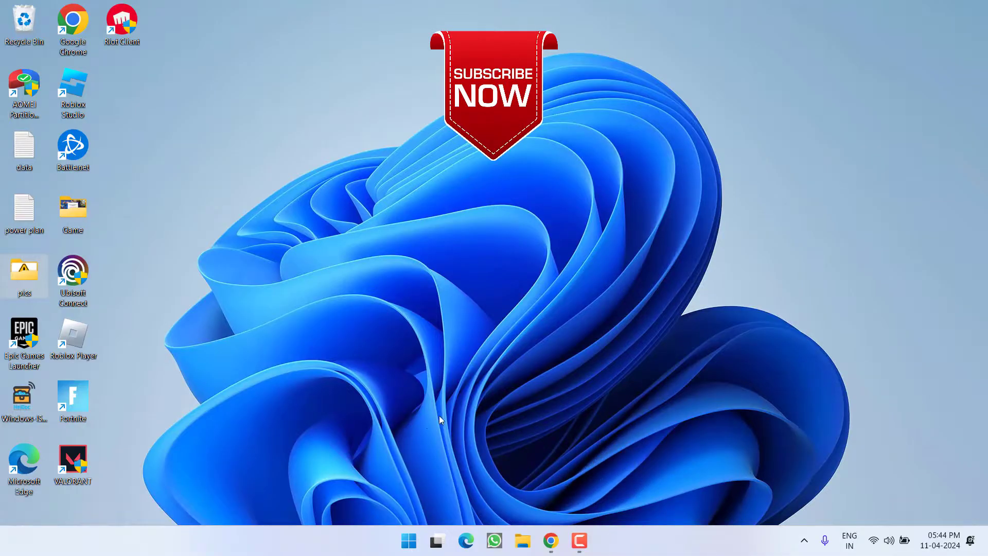
mouse_move(937, 388)
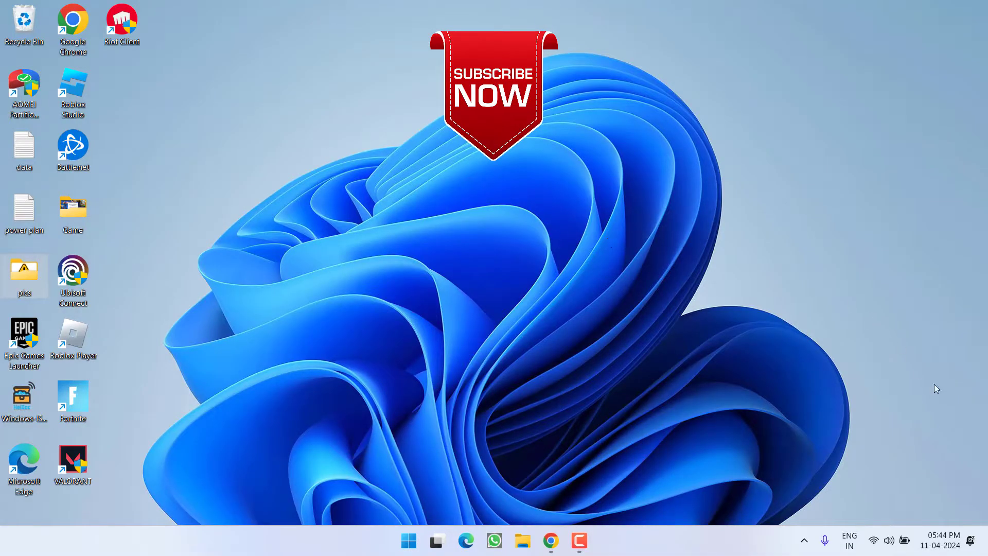